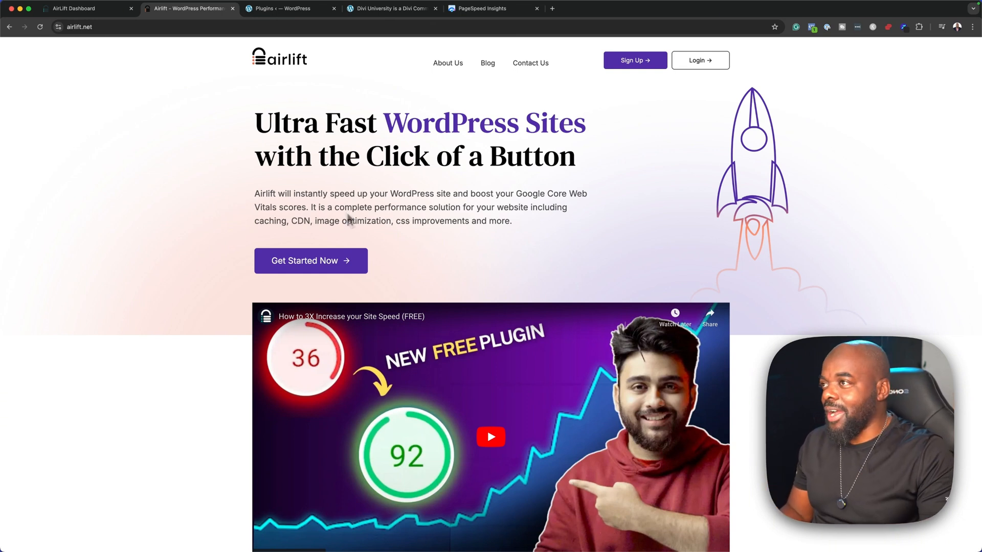
{"action": "left_click", "coordinate": [489, 9]}
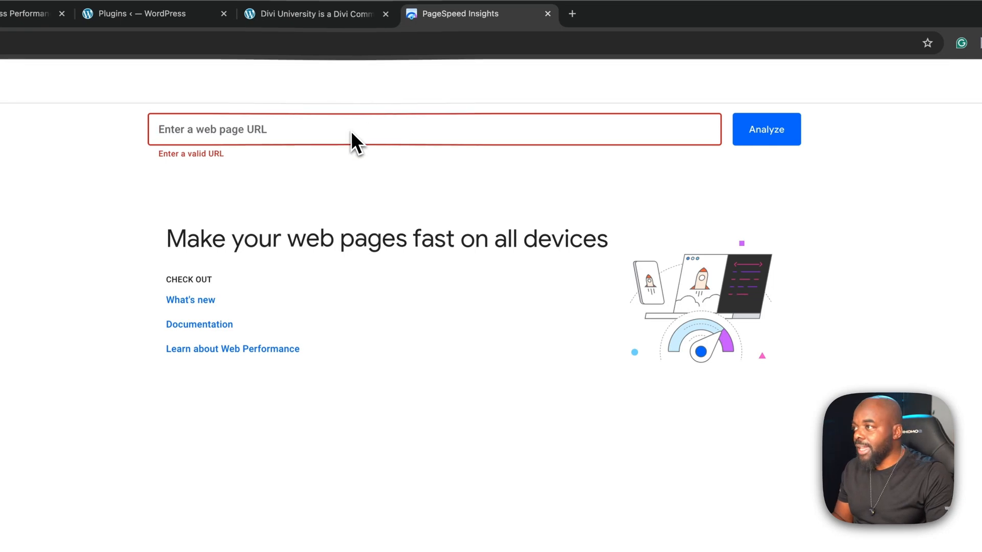
{"action": "type", "text": "https://diviuniversity.com/"}
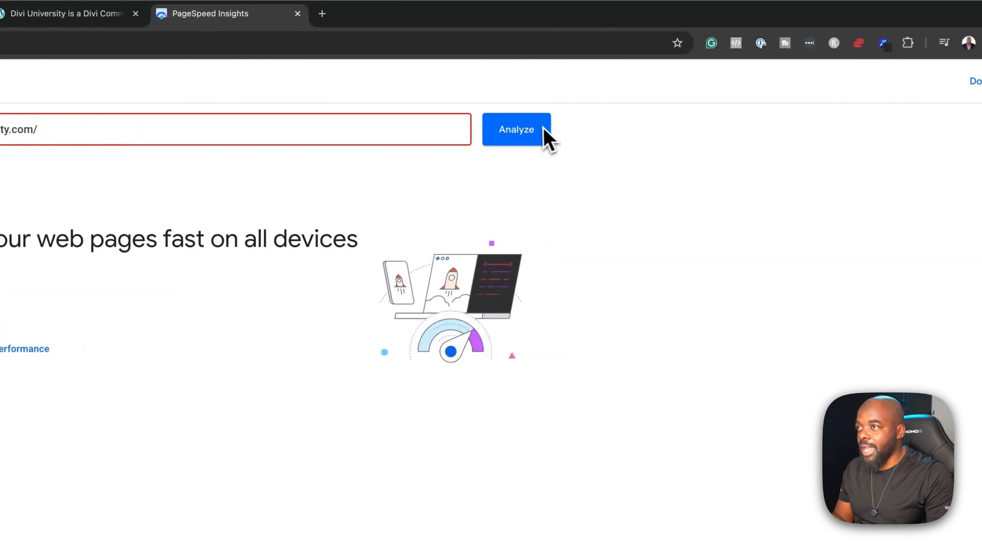
{"action": "left_click", "coordinate": [516, 129]}
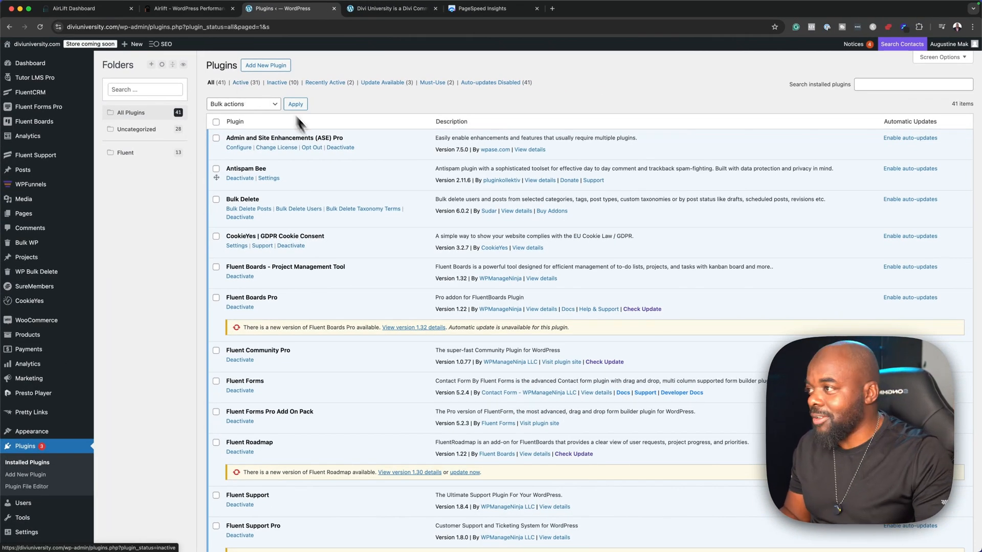
- Scroll through the full Installed Plugins list of 31 active and 10 inactive plugins
{"action": "scroll", "scroll_direction": "down", "scroll_amount": 3}
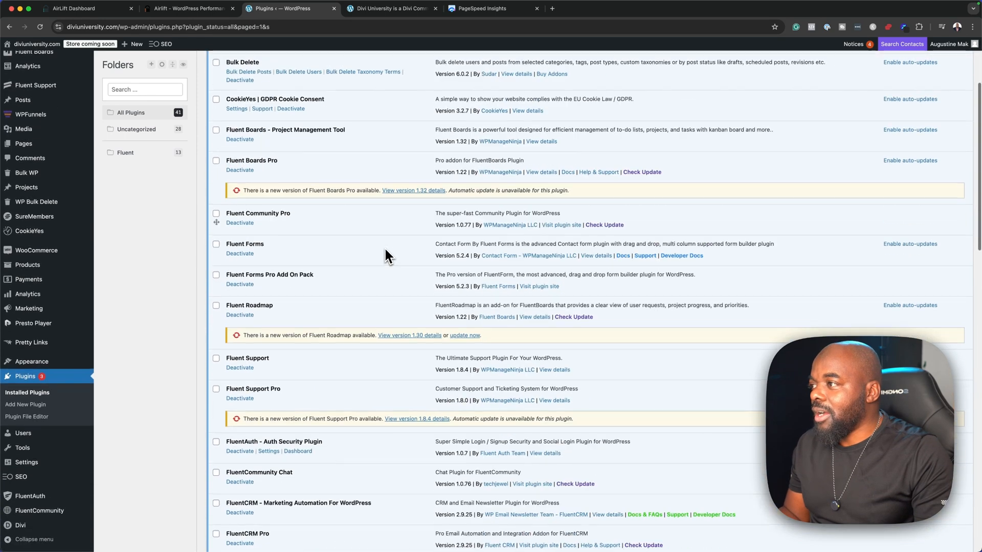
{"action": "scroll", "scroll_direction": "down", "scroll_amount": 3}
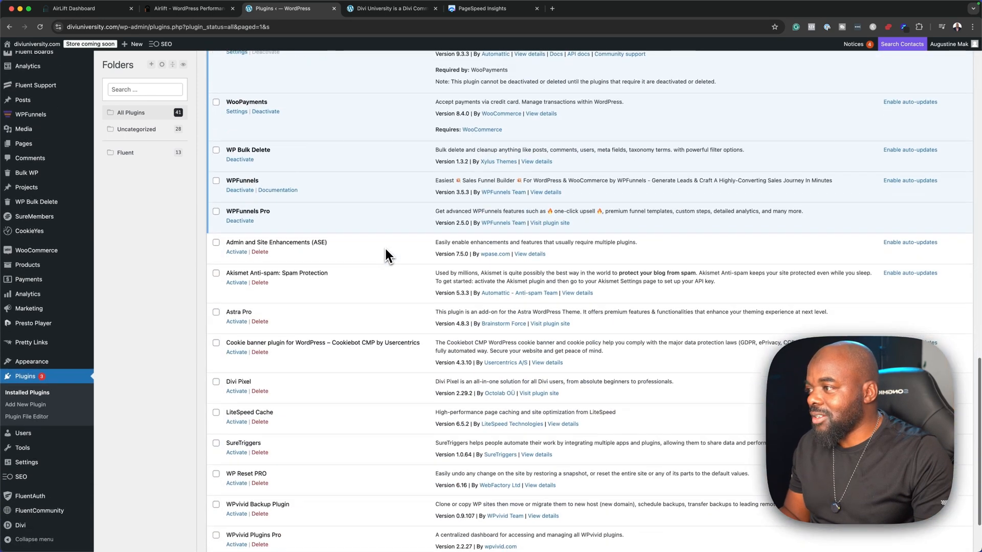
{"action": "scroll", "scroll_direction": "down", "scroll_amount": 3}
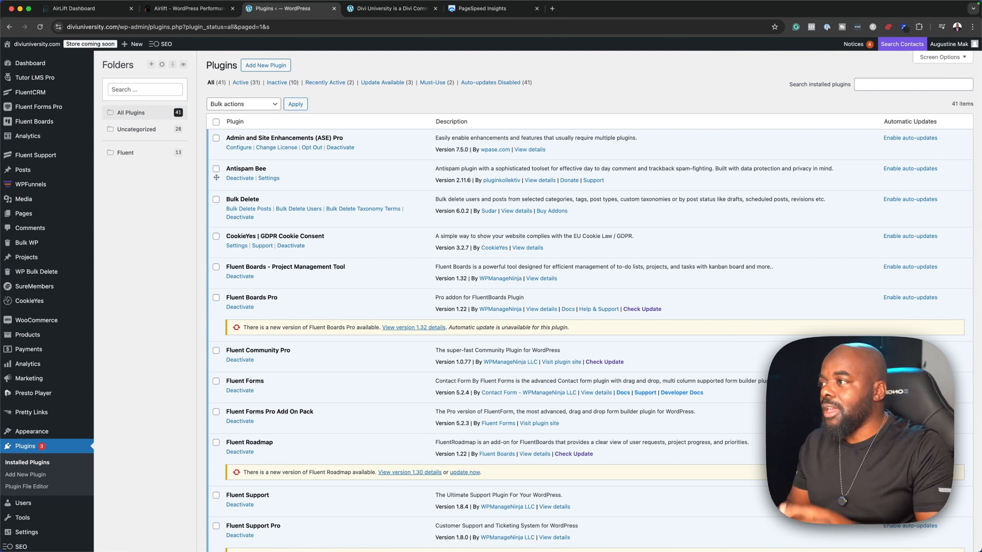
{"action": "mouse_move", "coordinate": [380, 164]}
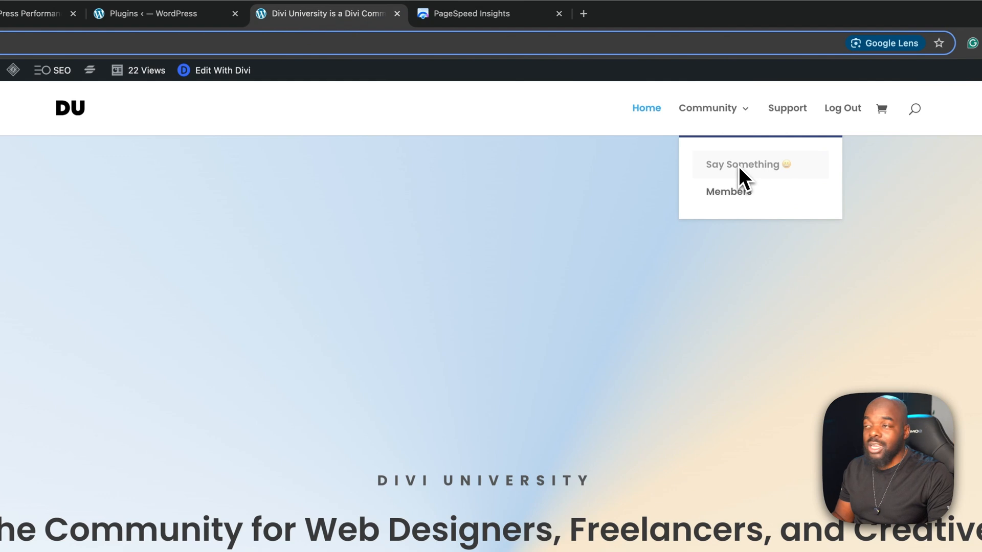
- Browse the community portal feed and the All Spaces overview, then return to PageSpeed Insights
{"action": "left_click", "coordinate": [742, 164]}
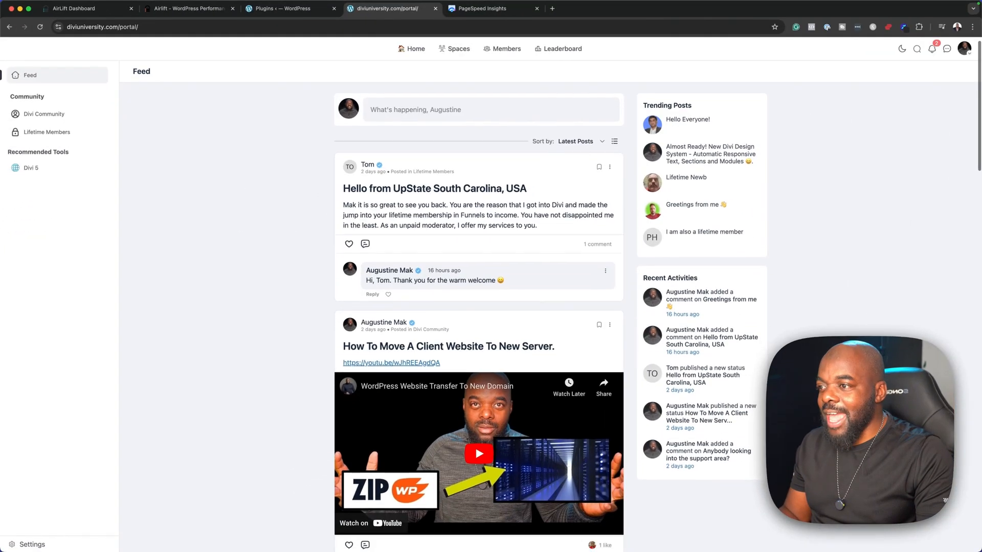
{"action": "scroll", "scroll_direction": "down", "scroll_amount": 3}
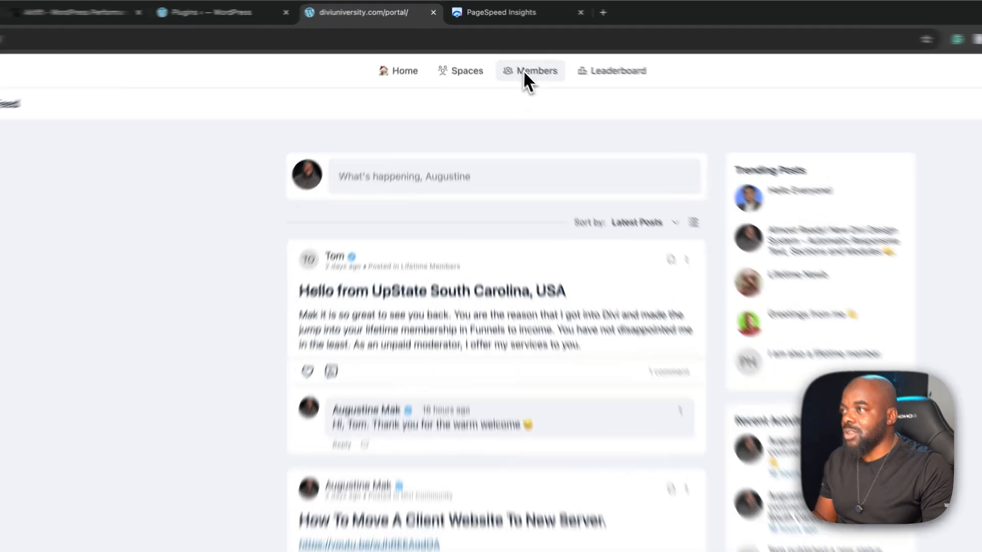
{"action": "left_click", "coordinate": [535, 70]}
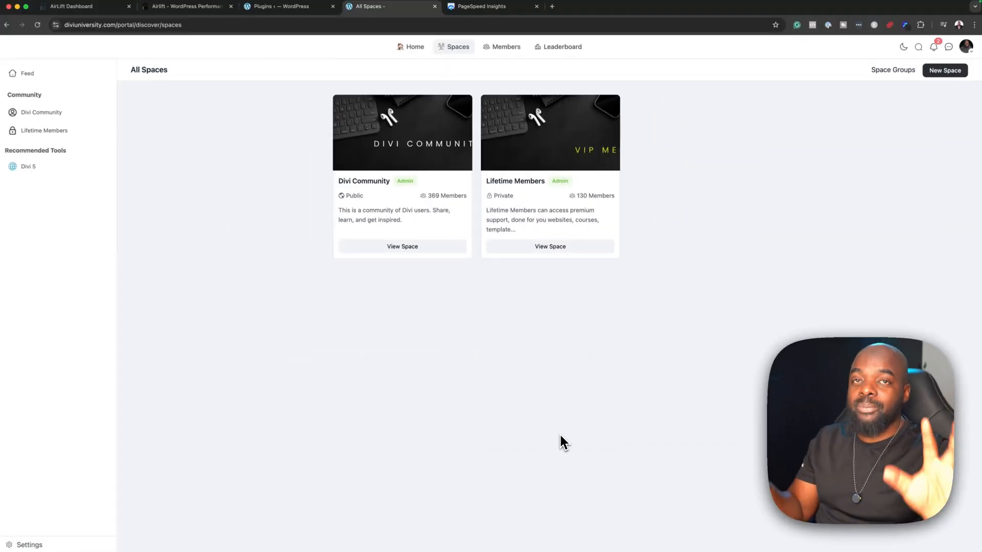
{"action": "mouse_move", "coordinate": [563, 159]}
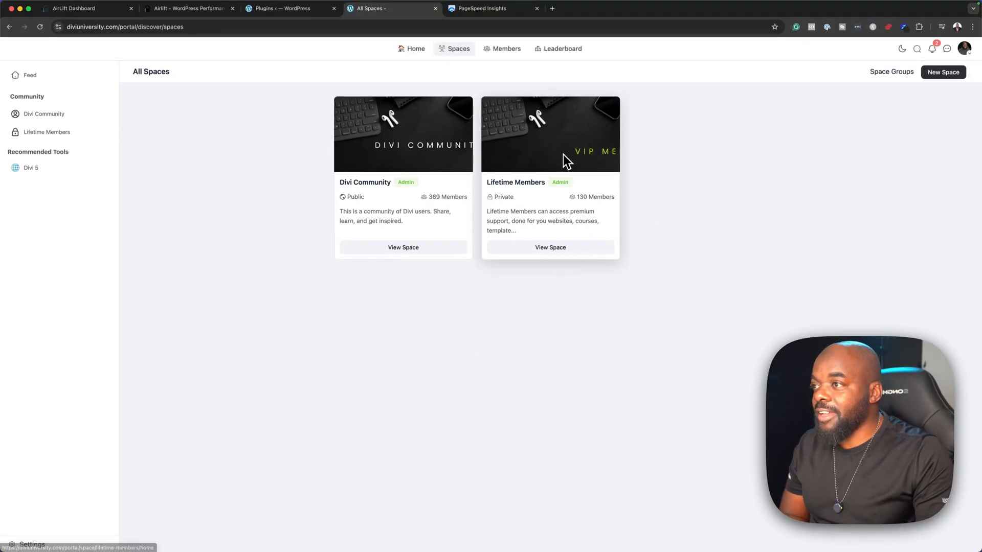
{"action": "mouse_move", "coordinate": [541, 206]}
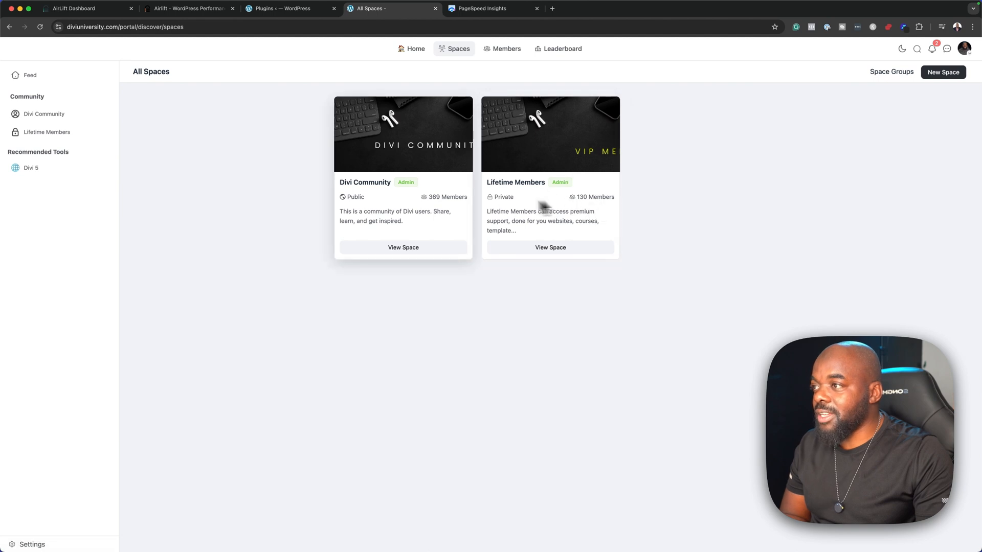
{"action": "mouse_move", "coordinate": [393, 201]}
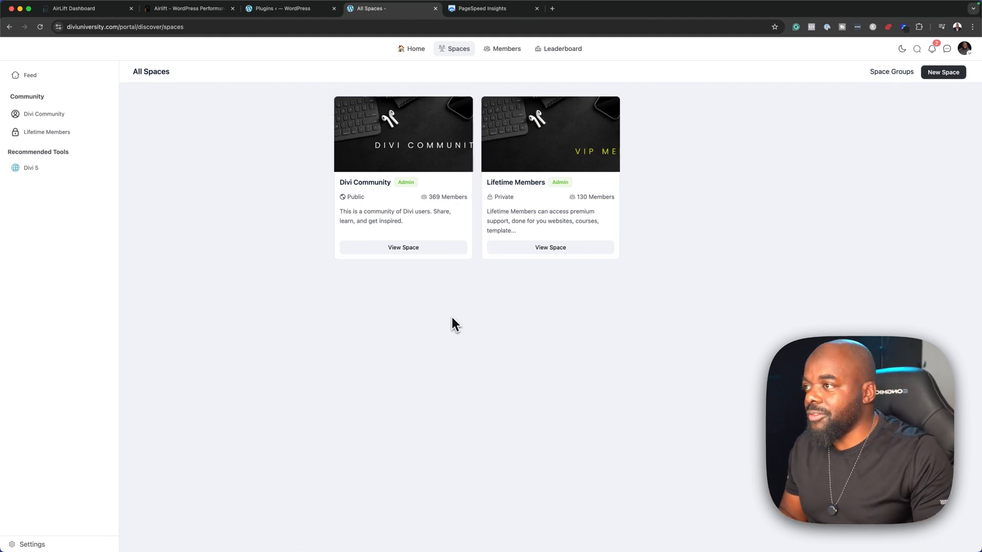
{"action": "left_click", "coordinate": [479, 8]}
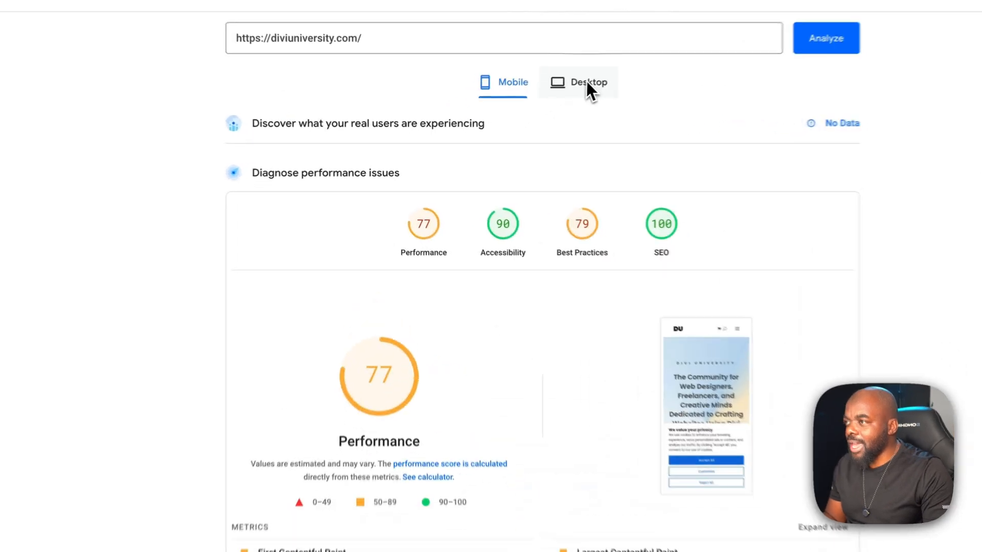
- Review the mobile report's sections including Accessibility and return to the top scores
{"action": "left_click", "coordinate": [578, 81]}
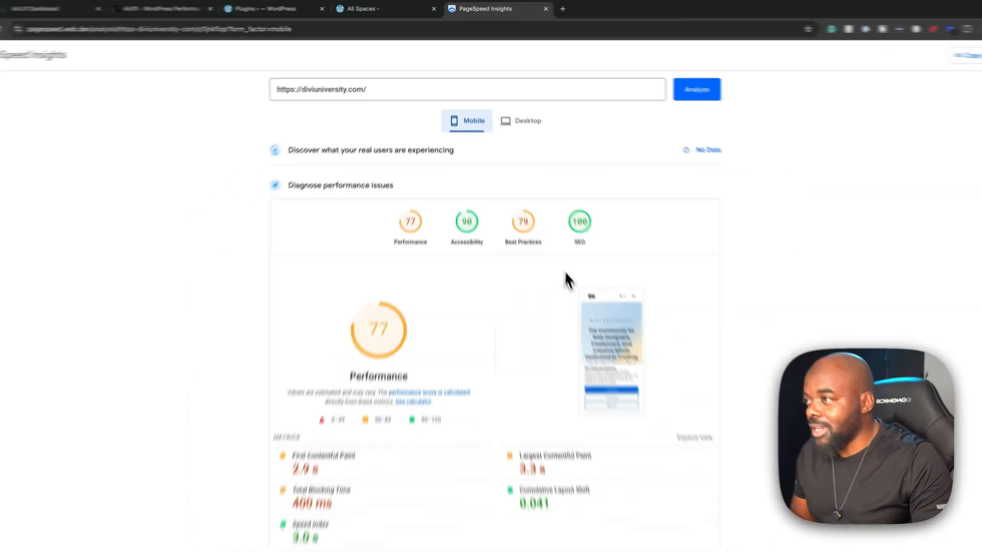
{"action": "scroll", "scroll_direction": "down", "scroll_amount": 3}
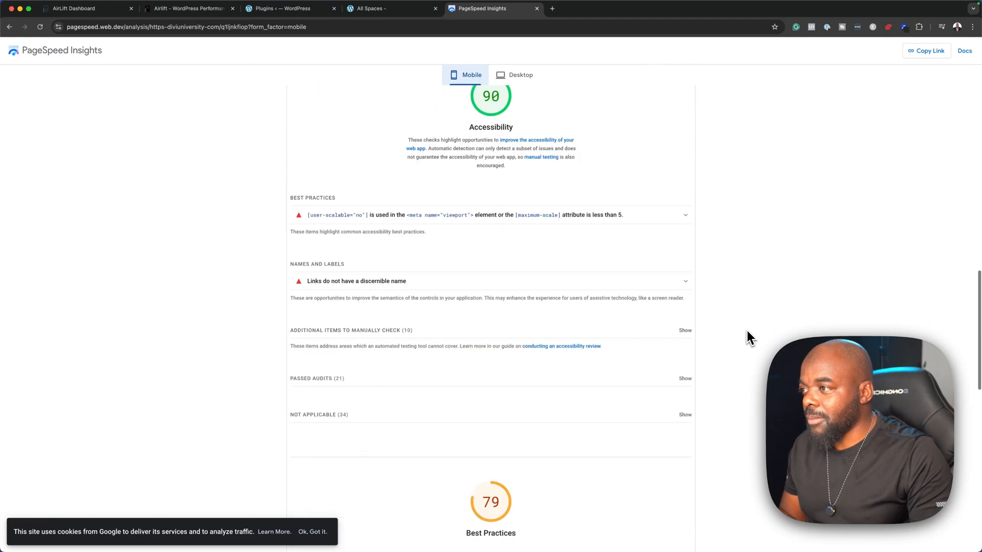
{"action": "scroll", "scroll_direction": "up", "scroll_amount": 3}
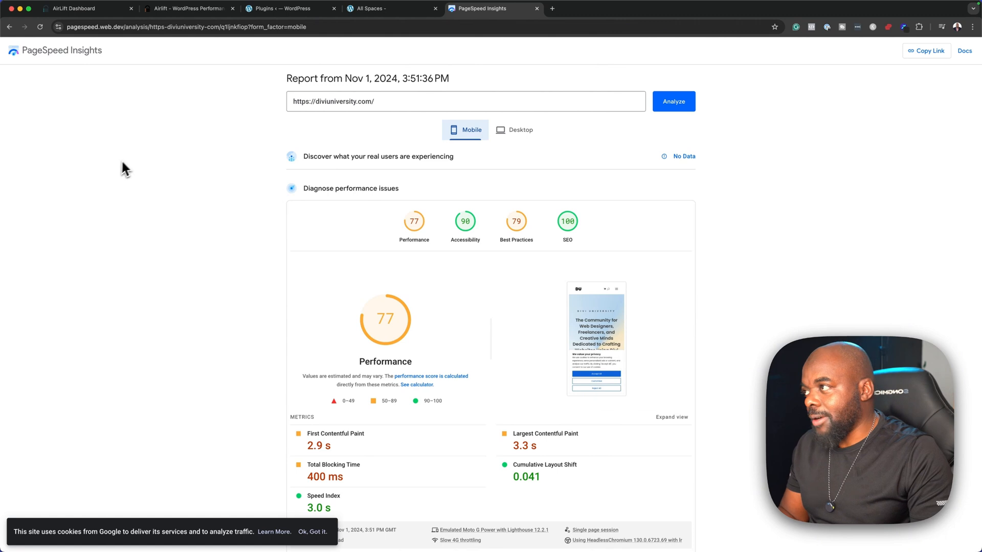
{"action": "mouse_move", "coordinate": [208, 42]}
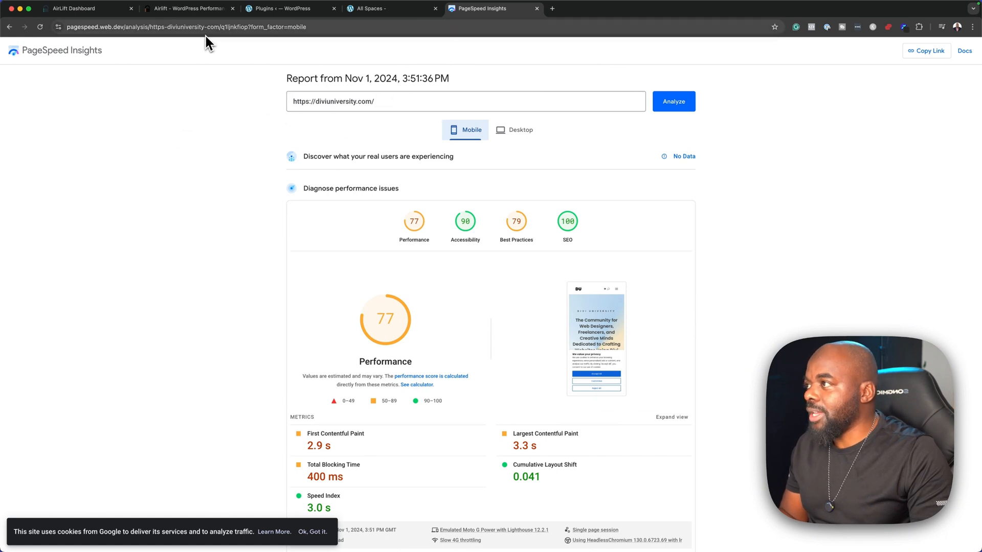
- Sign up via Get Started Now on airlift.net and reach My Account's empty overview dashboard
{"action": "left_click", "coordinate": [87, 8]}
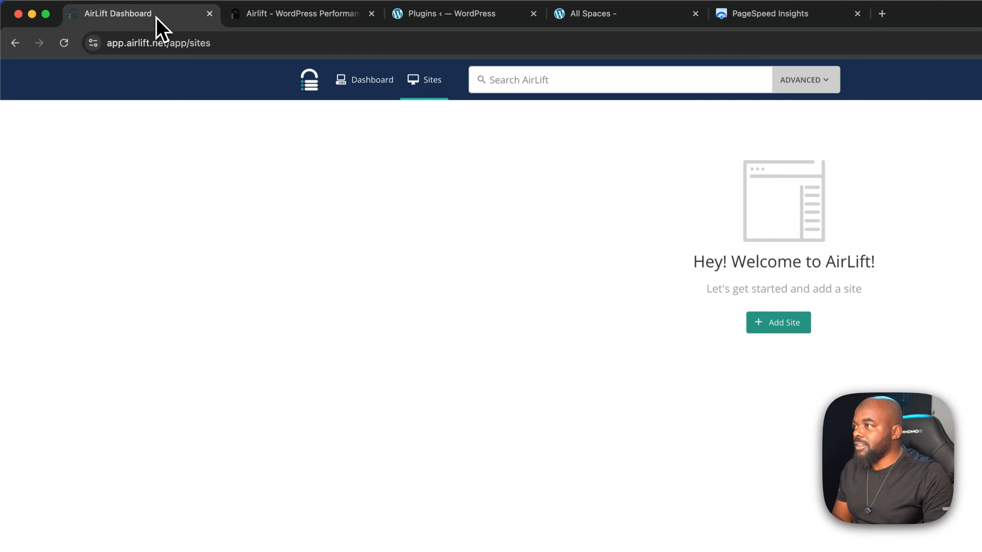
{"action": "left_click", "coordinate": [210, 14]}
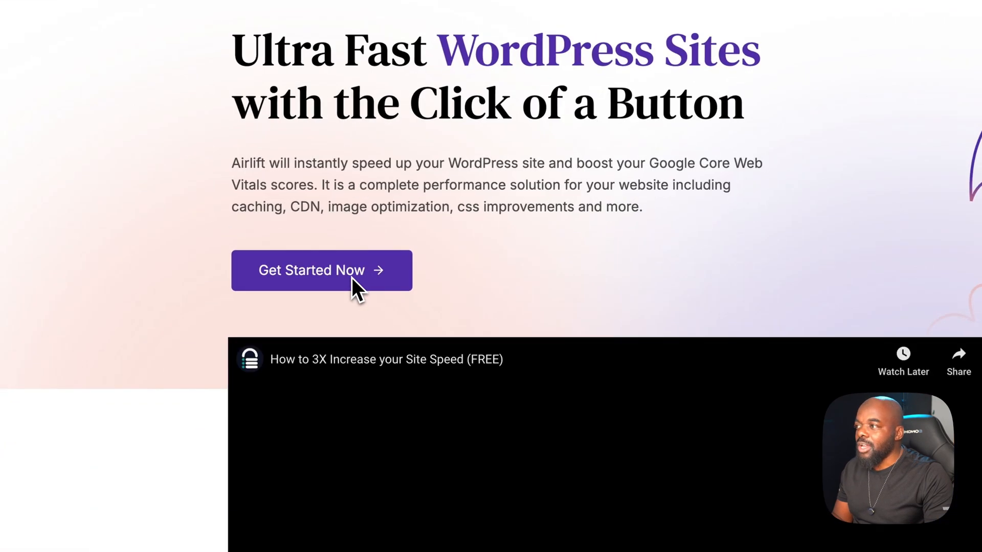
{"action": "left_click", "coordinate": [321, 269]}
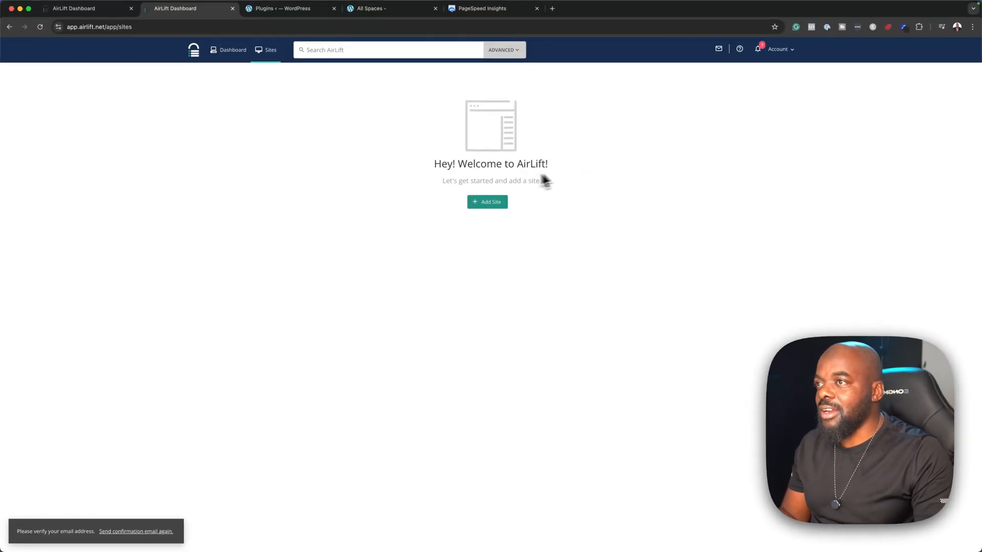
{"action": "left_click", "coordinate": [777, 49]}
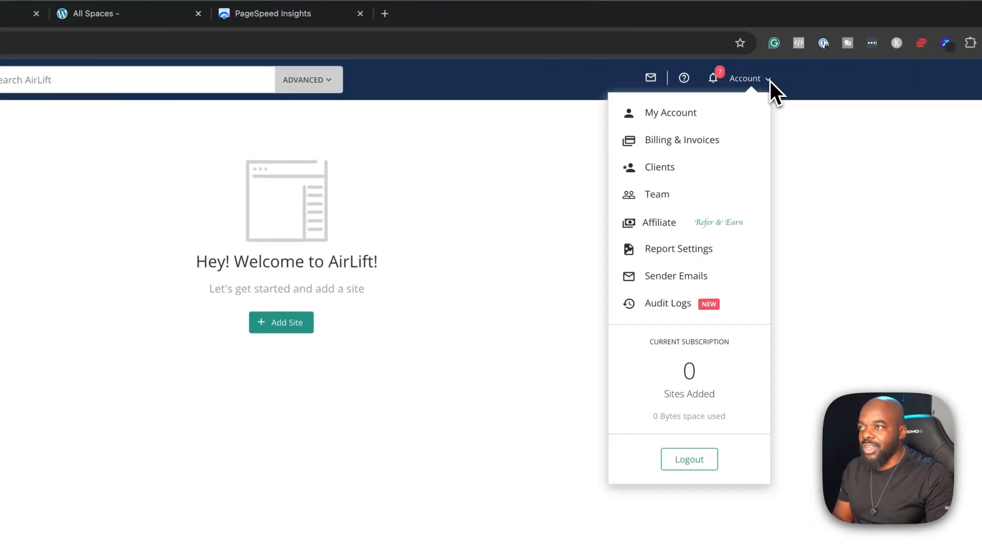
{"action": "mouse_move", "coordinate": [669, 113]}
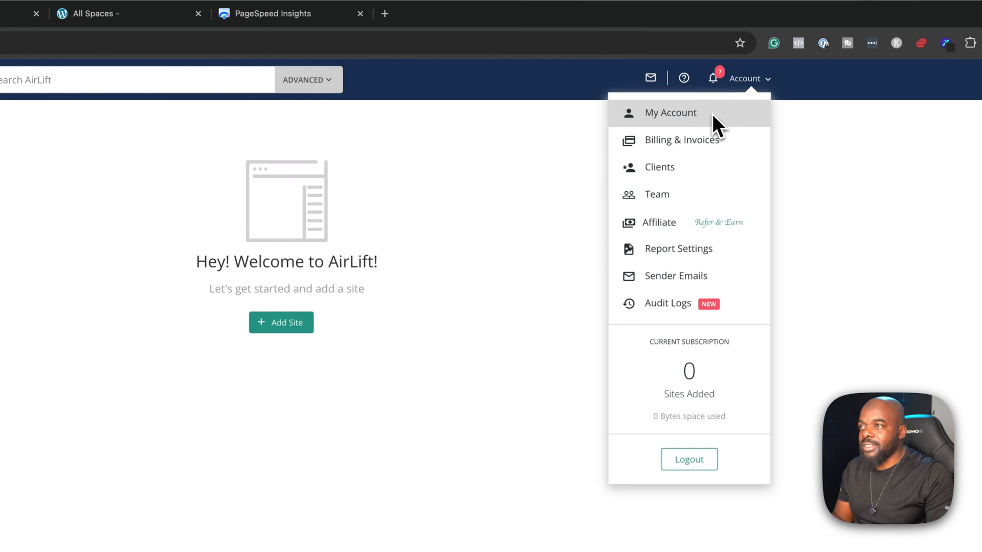
{"action": "left_click", "coordinate": [670, 113]}
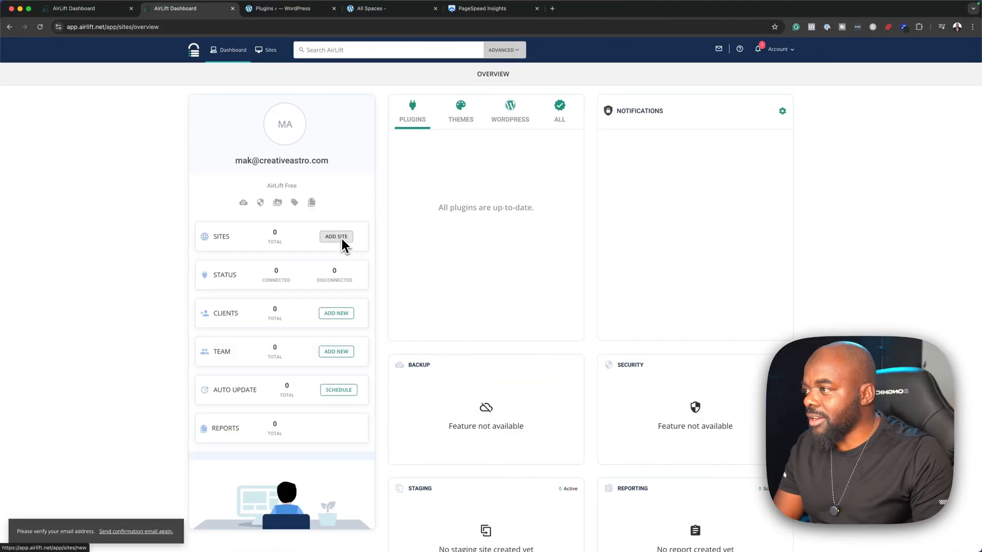
{"action": "left_click", "coordinate": [336, 237]}
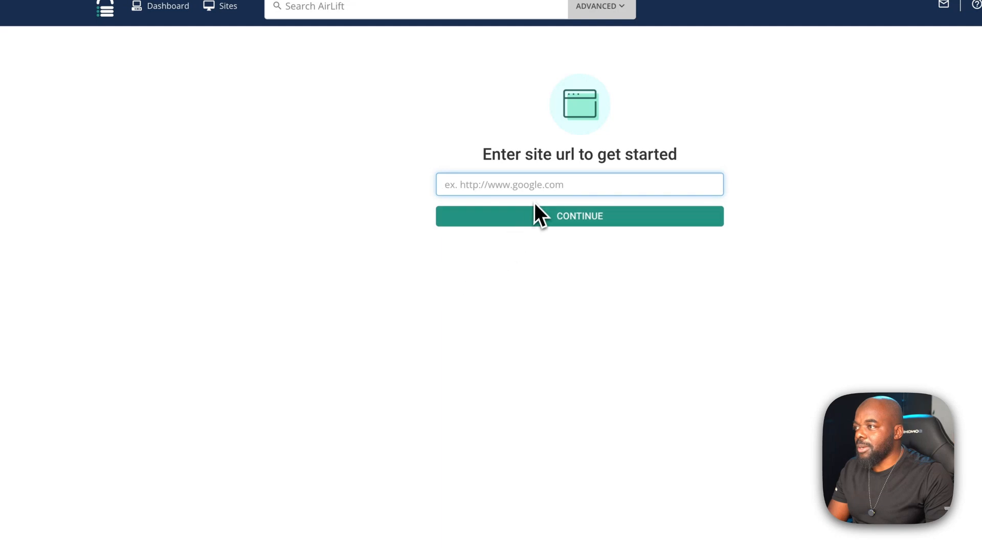
{"action": "type", "text": "https://diviuniversity.com/"}
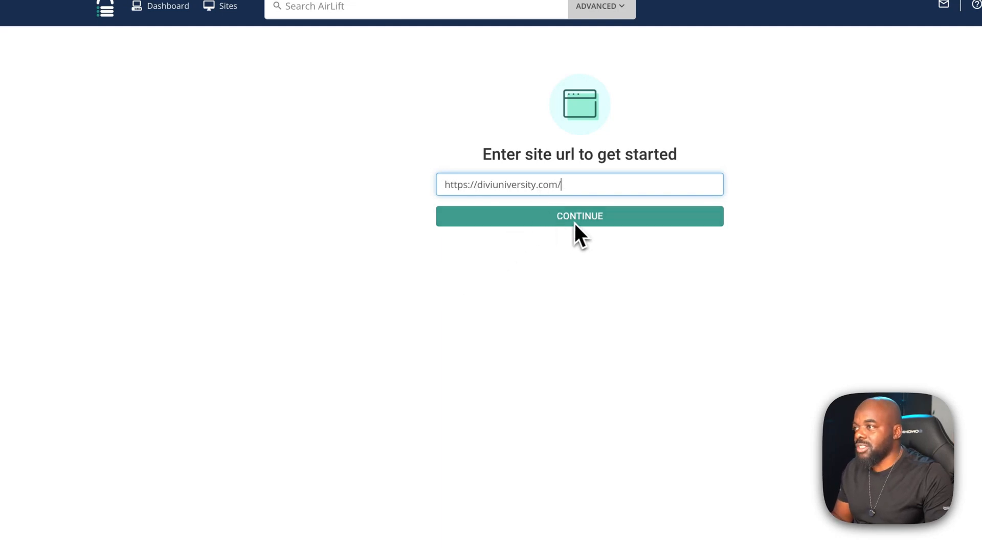
{"action": "left_click", "coordinate": [578, 215]}
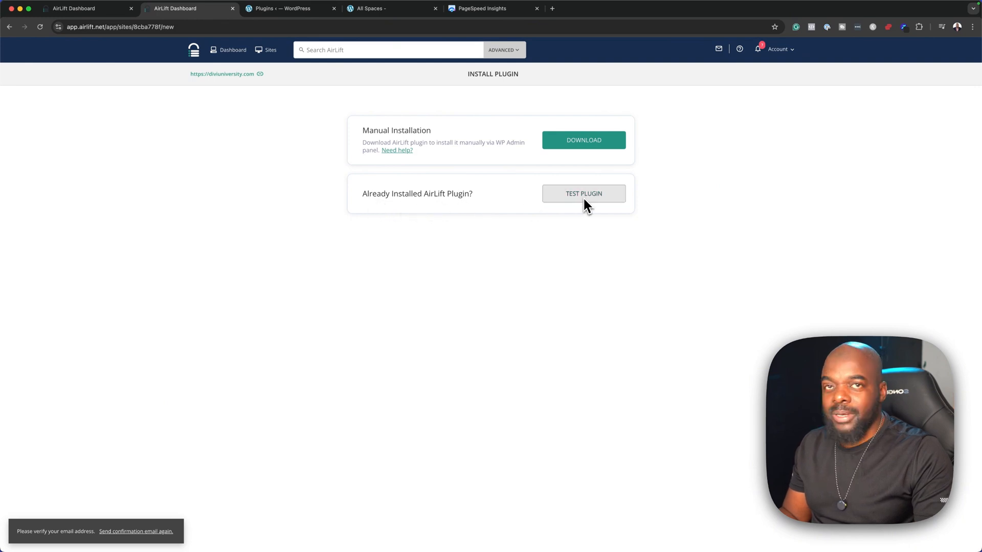
{"action": "mouse_move", "coordinate": [524, 163]}
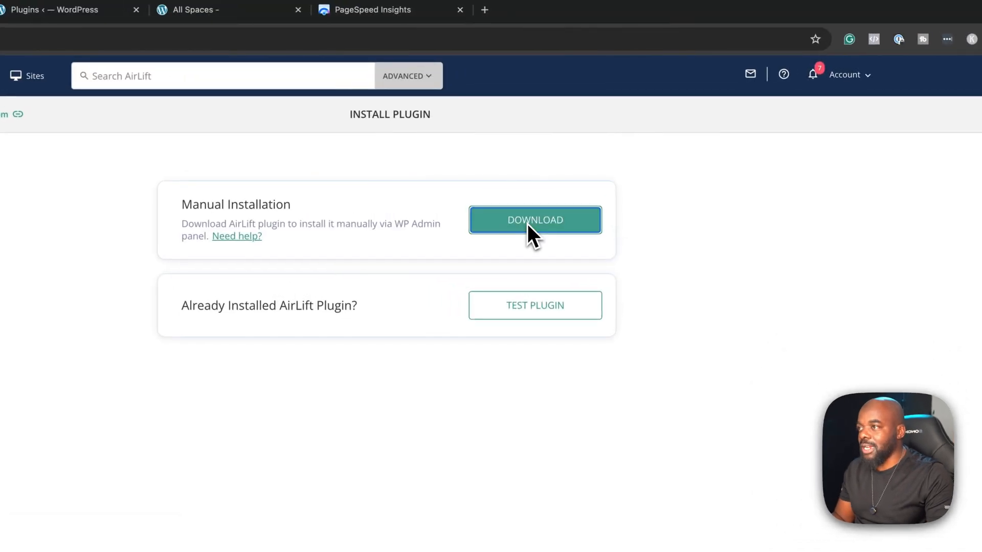
- Save airlift.zip from the Manual Installation download option
{"action": "left_click", "coordinate": [535, 220]}
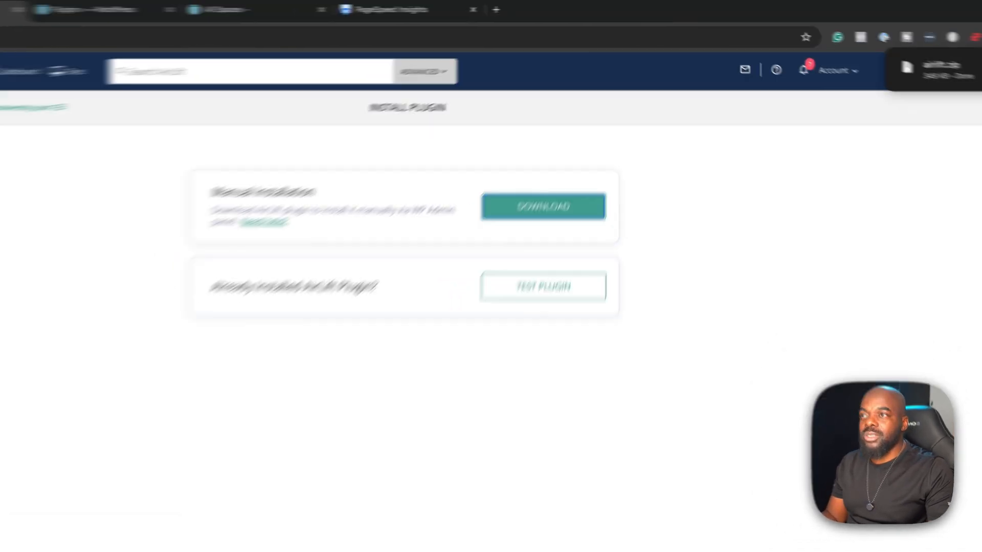
{"action": "left_click", "coordinate": [583, 140]}
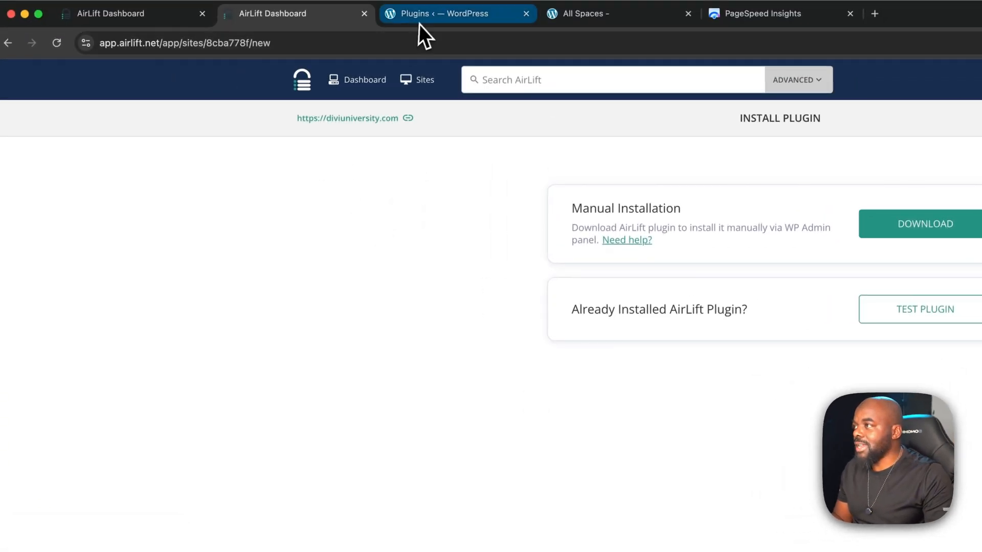
- Upload airlift.zip via Add New Plugin, install it and activate the AirLift plugin
{"action": "left_click", "coordinate": [457, 14]}
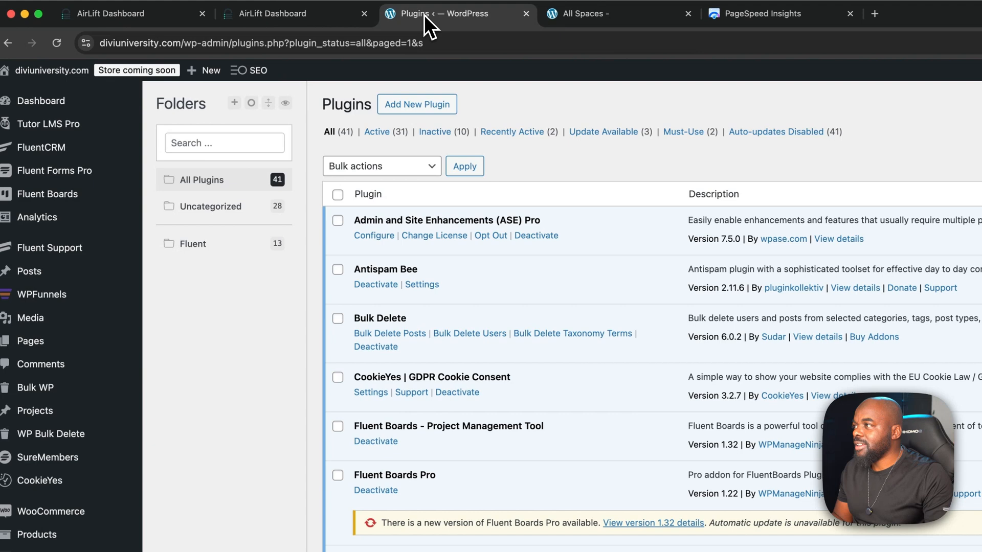
{"action": "left_click", "coordinate": [416, 104]}
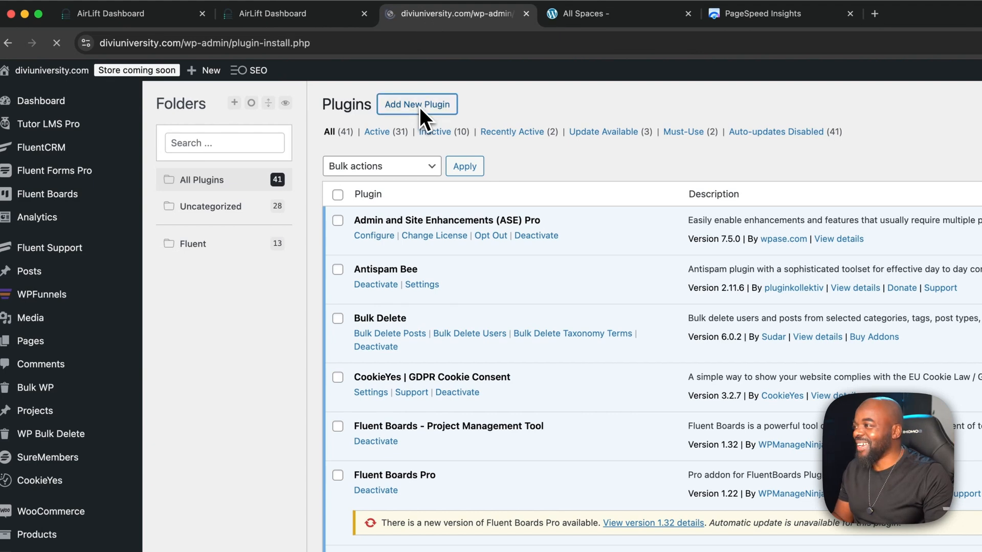
{"action": "left_click", "coordinate": [415, 103]}
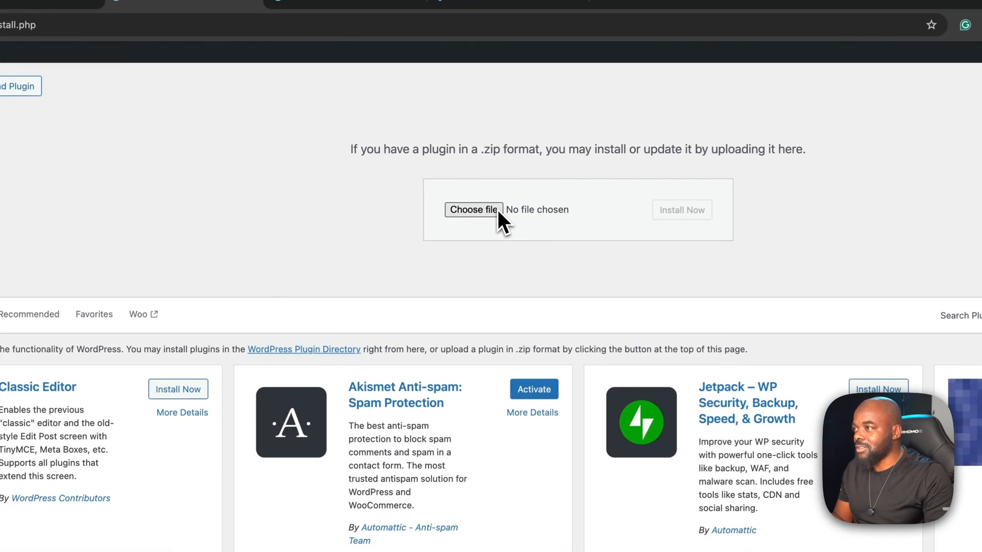
{"action": "left_click", "coordinate": [474, 209]}
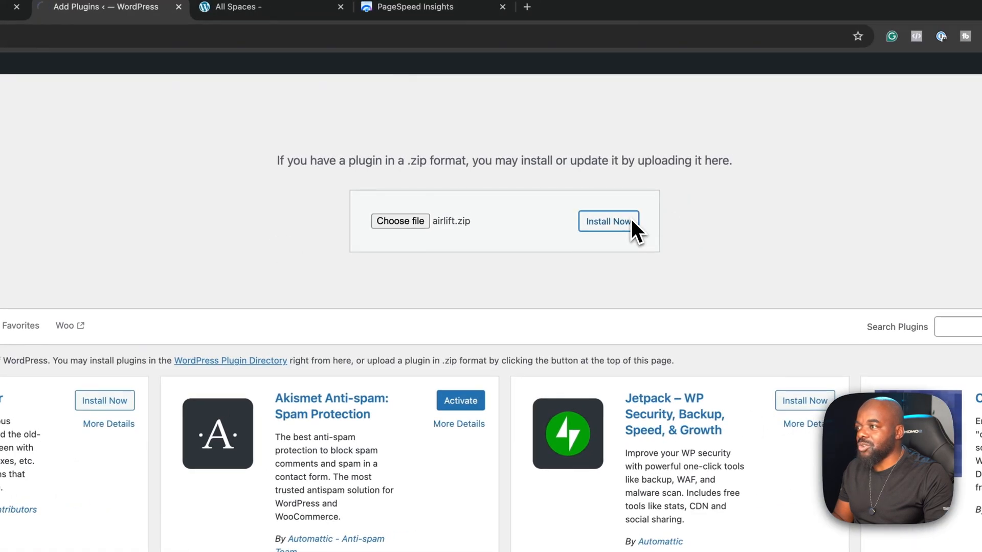
{"action": "left_click", "coordinate": [607, 221]}
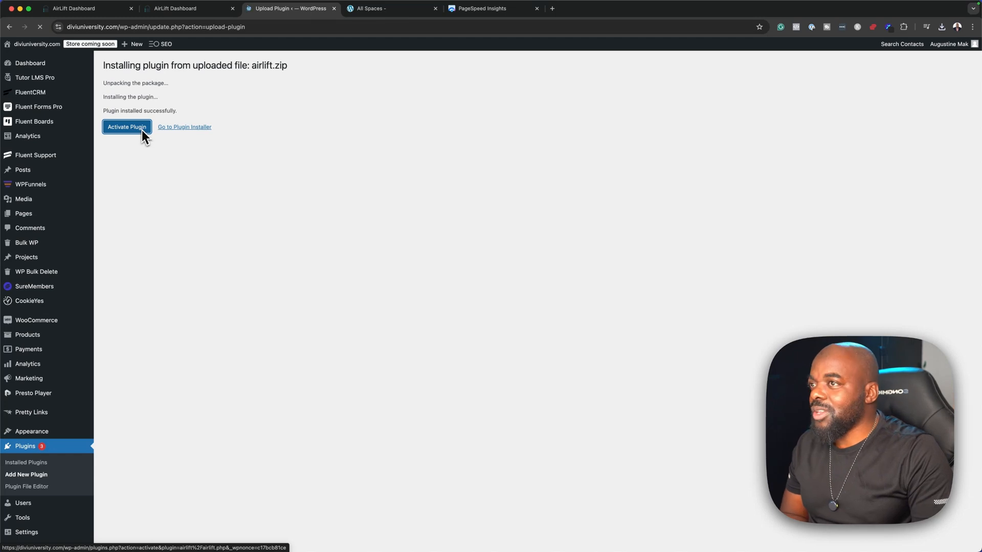
{"action": "left_click", "coordinate": [126, 126]}
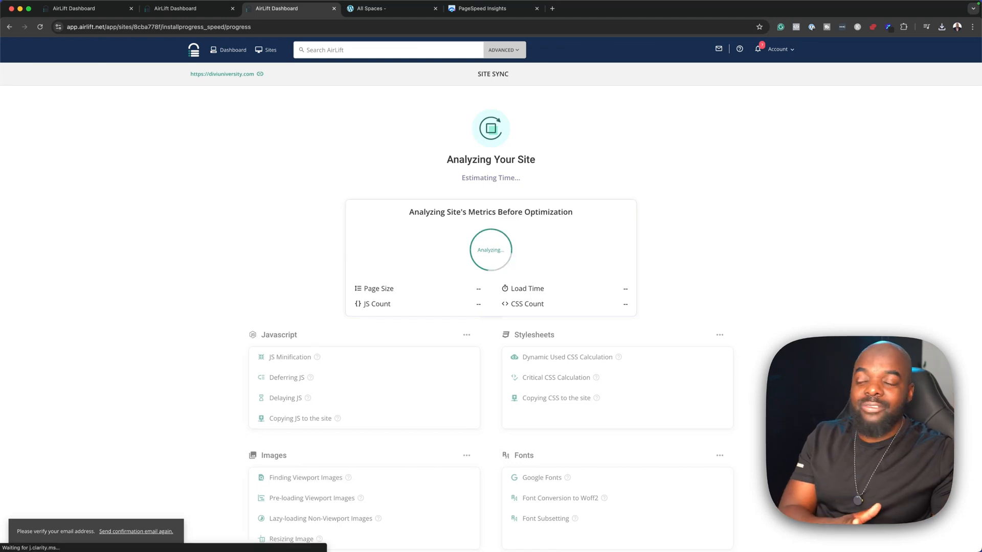
{"action": "mouse_move", "coordinate": [478, 284]}
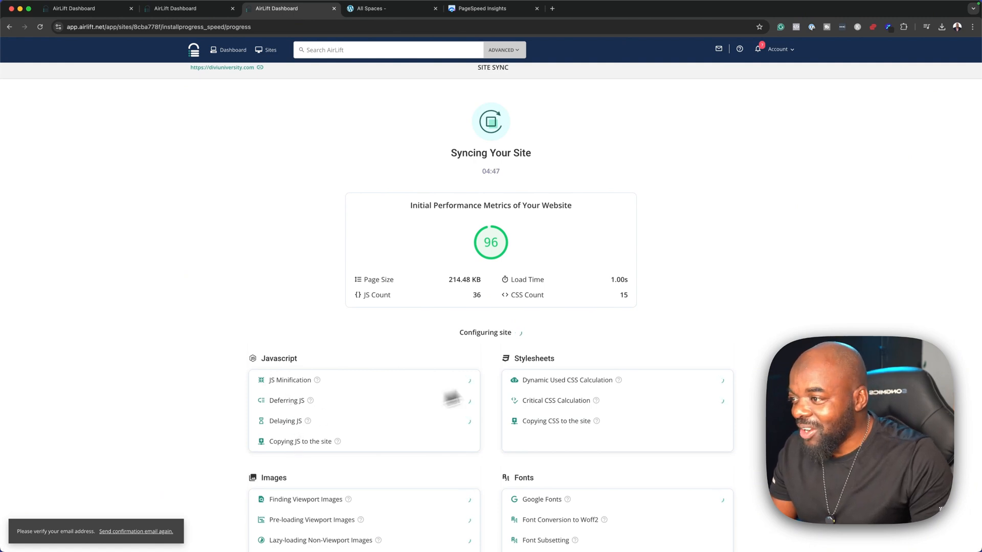
{"action": "mouse_move", "coordinate": [618, 397]}
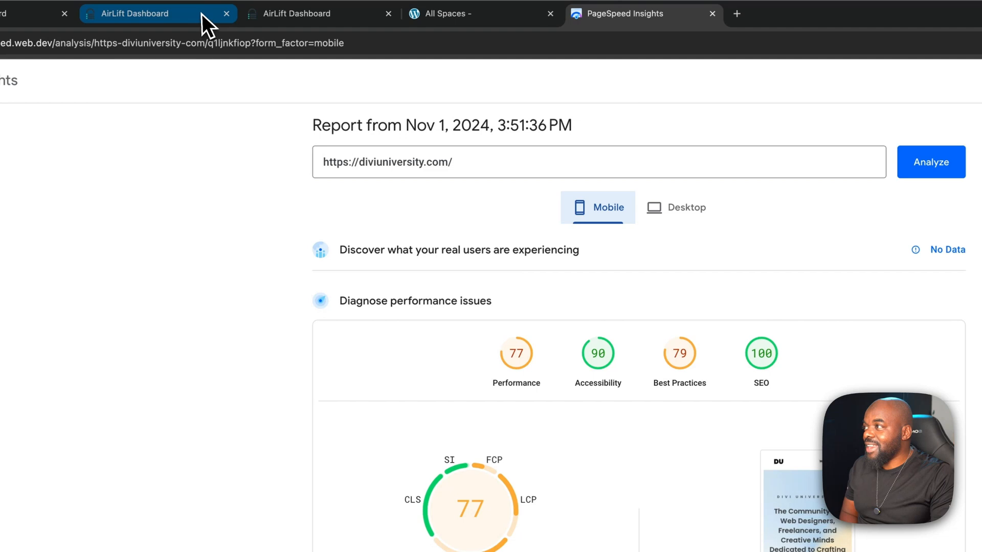
- Return to the Site Sync page and wait for the Site Performance Report to load
{"action": "left_click", "coordinate": [298, 14]}
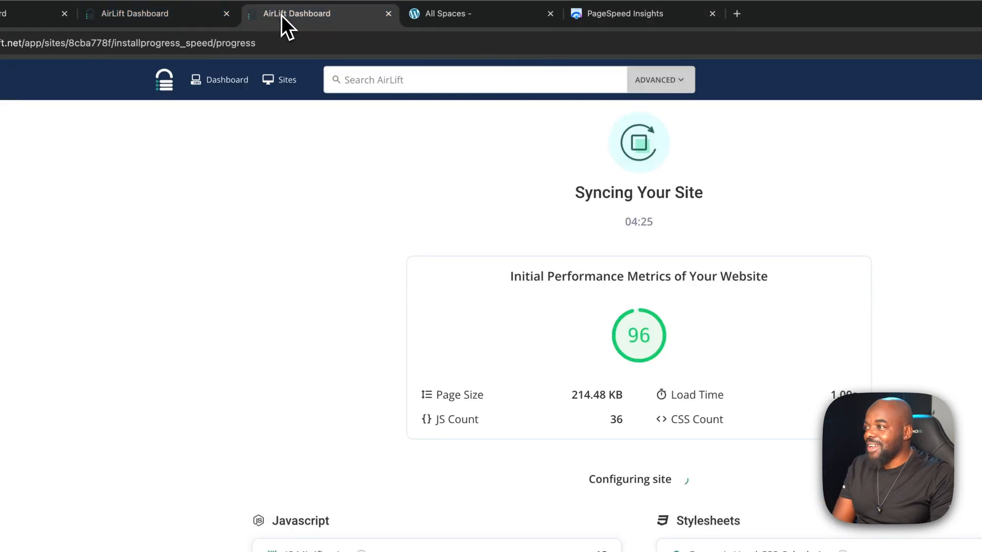
{"action": "scroll", "scroll_direction": "down", "scroll_amount": 3}
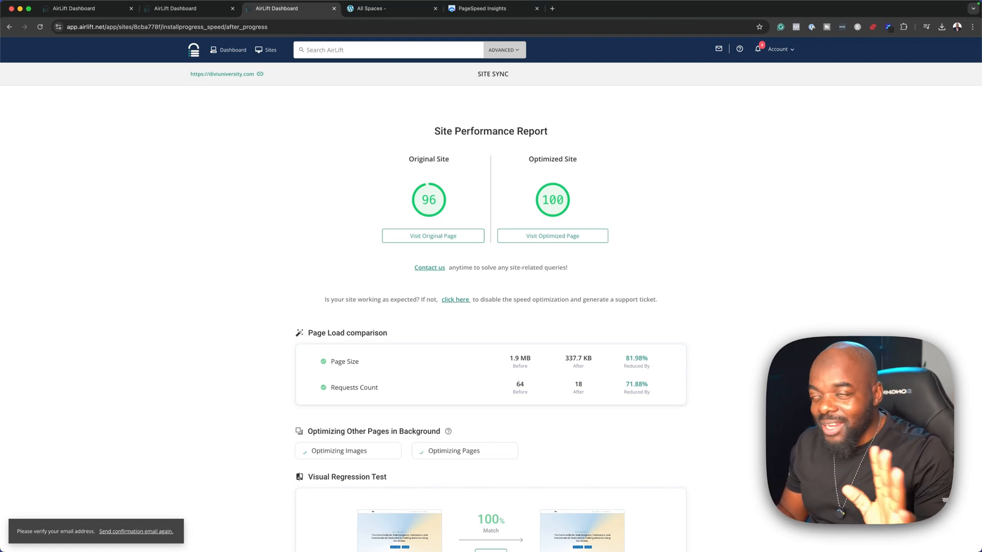
{"action": "mouse_move", "coordinate": [656, 481]}
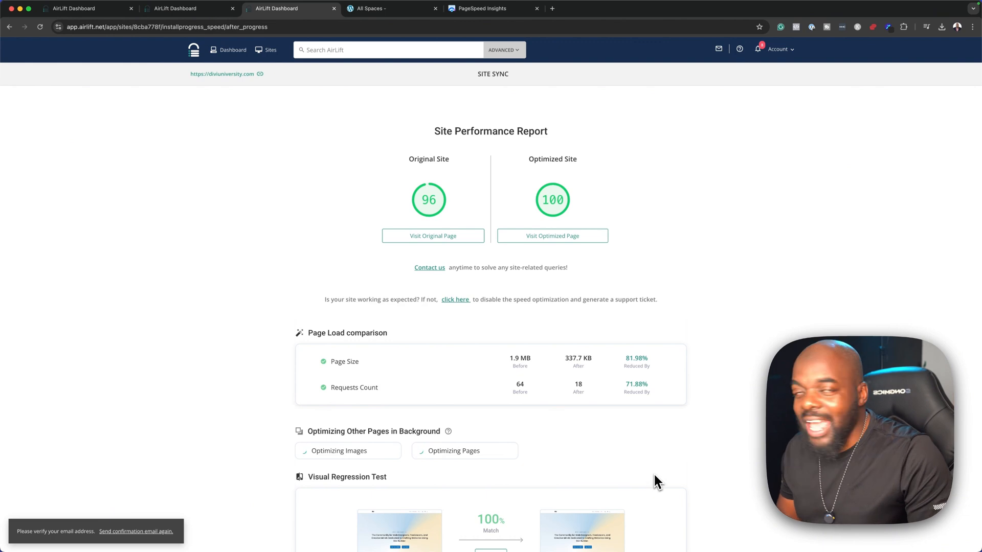
{"action": "mouse_move", "coordinate": [270, 160]}
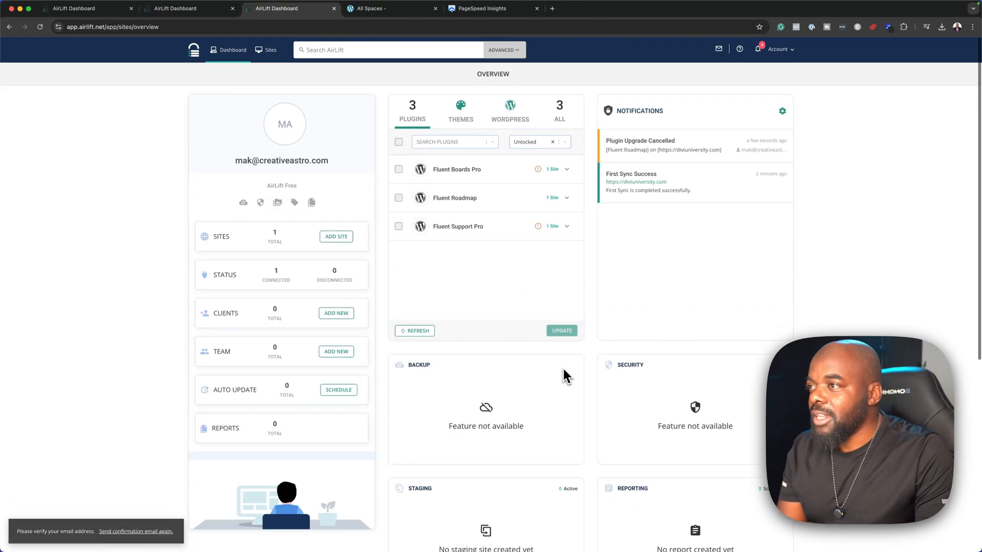
{"action": "mouse_move", "coordinate": [760, 248]}
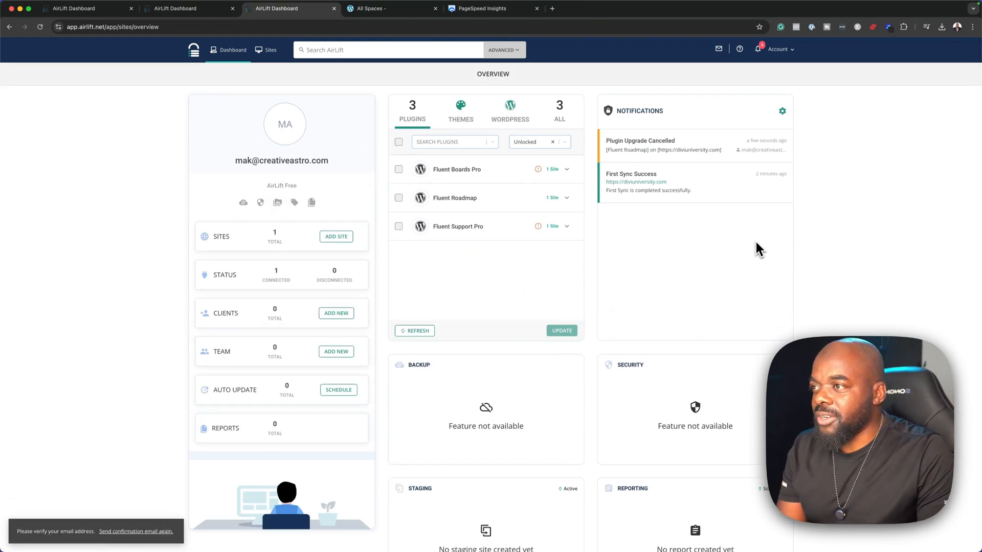
- Go to the Dashboard overview showing one connected site and the first sync notification
{"action": "left_click", "coordinate": [265, 49]}
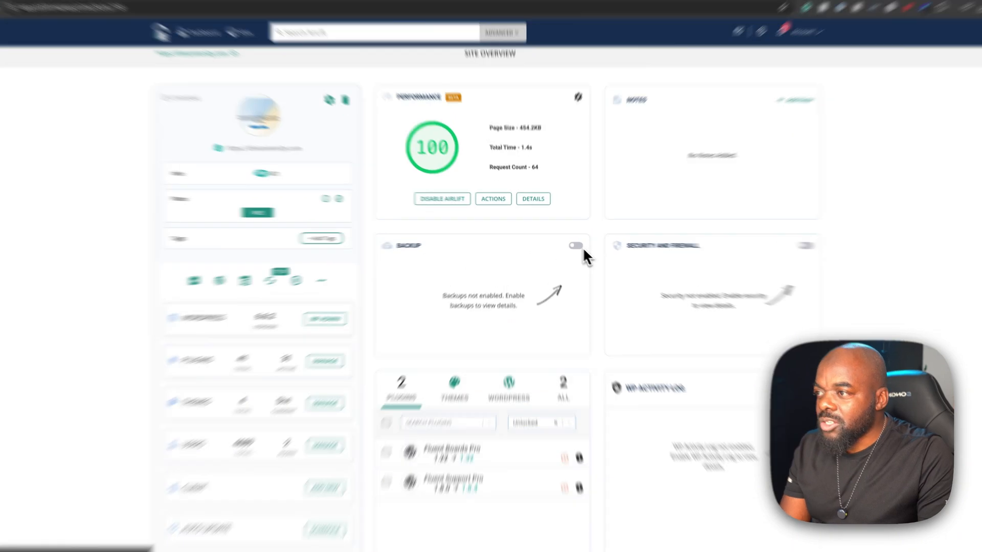
- Check the Performance card showing 100 and the site's Settings gear in the AirLift overview
{"action": "left_click", "coordinate": [571, 246]}
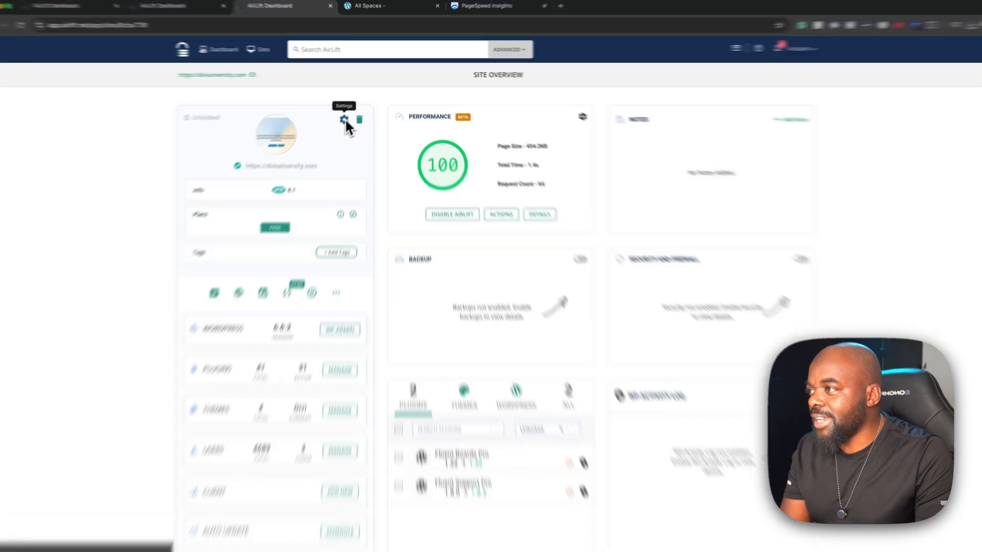
{"action": "left_click", "coordinate": [343, 120]}
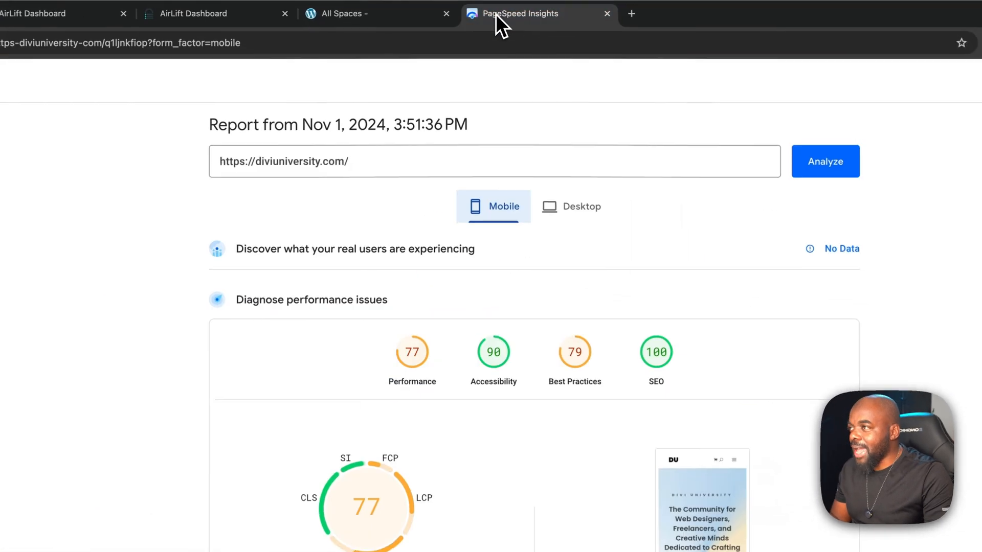
{"action": "scroll", "scroll_direction": "down", "scroll_amount": 3}
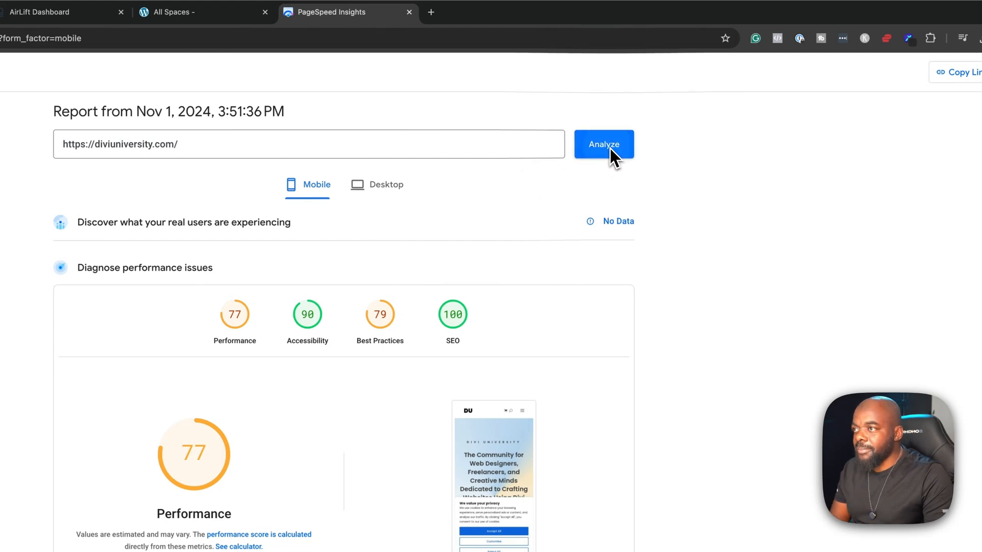
{"action": "left_click", "coordinate": [603, 144]}
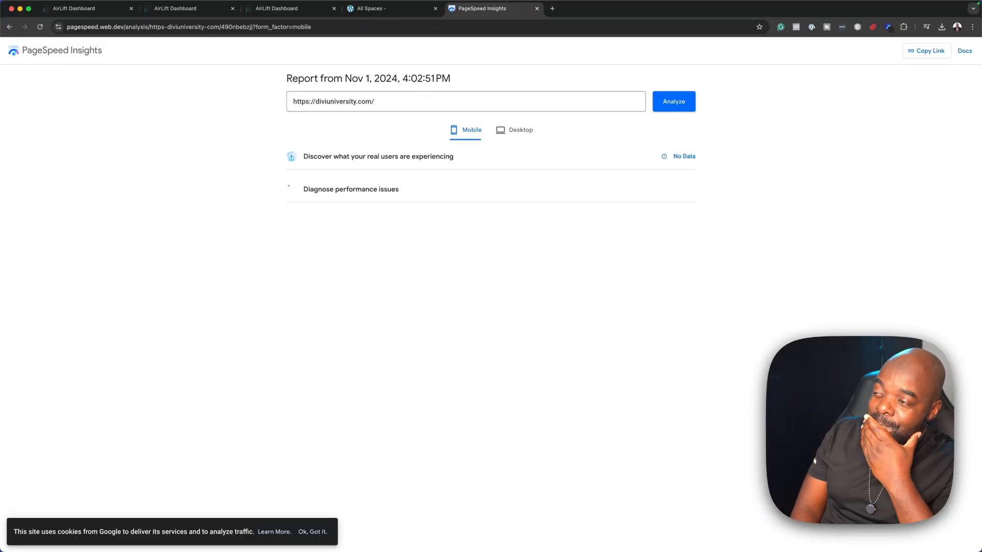
{"action": "left_click", "coordinate": [351, 189]}
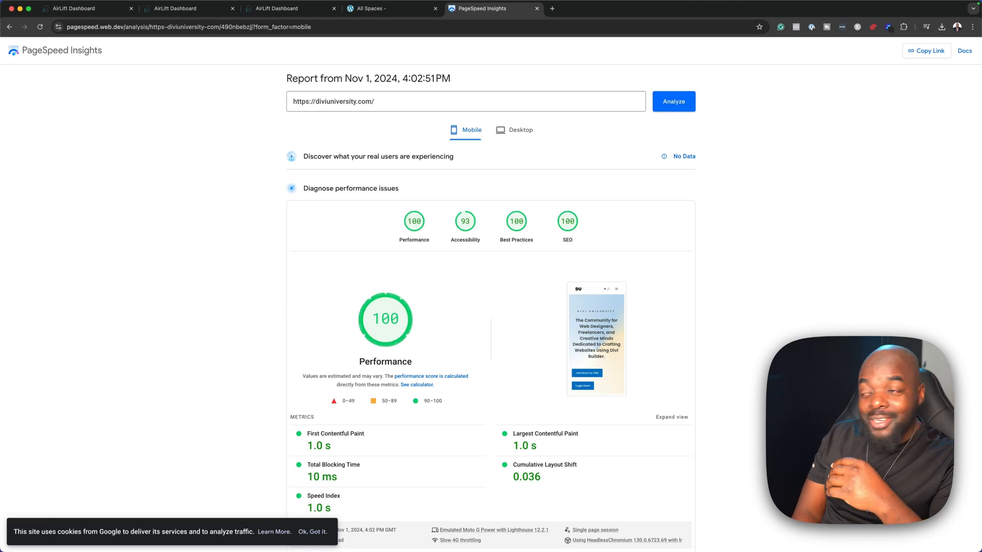